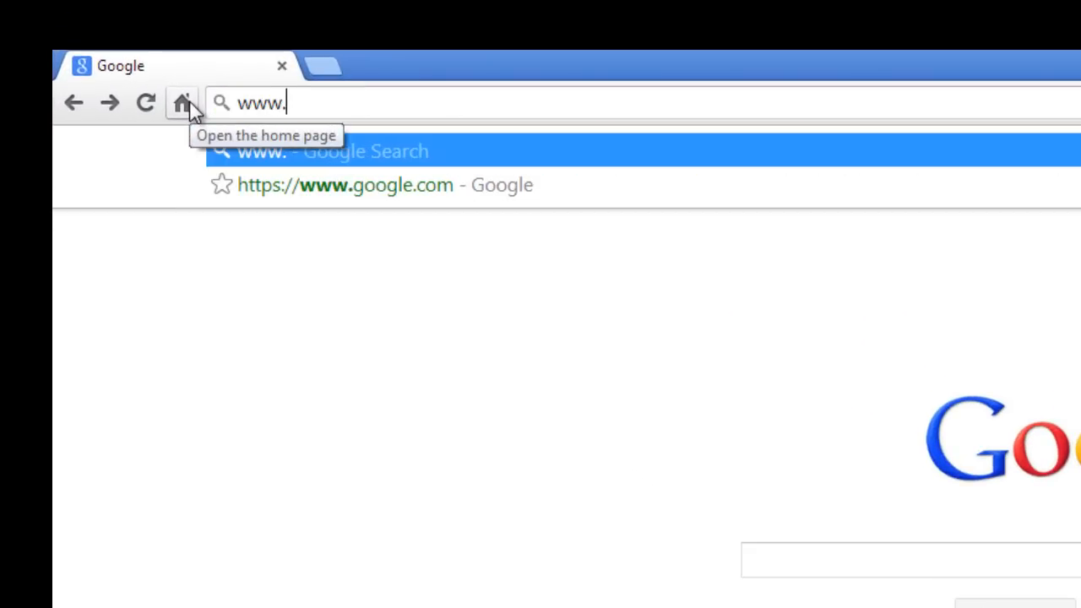
Step: Go to shiftnote.com and reach the ShiftNote login page
type("shiftnote.com")
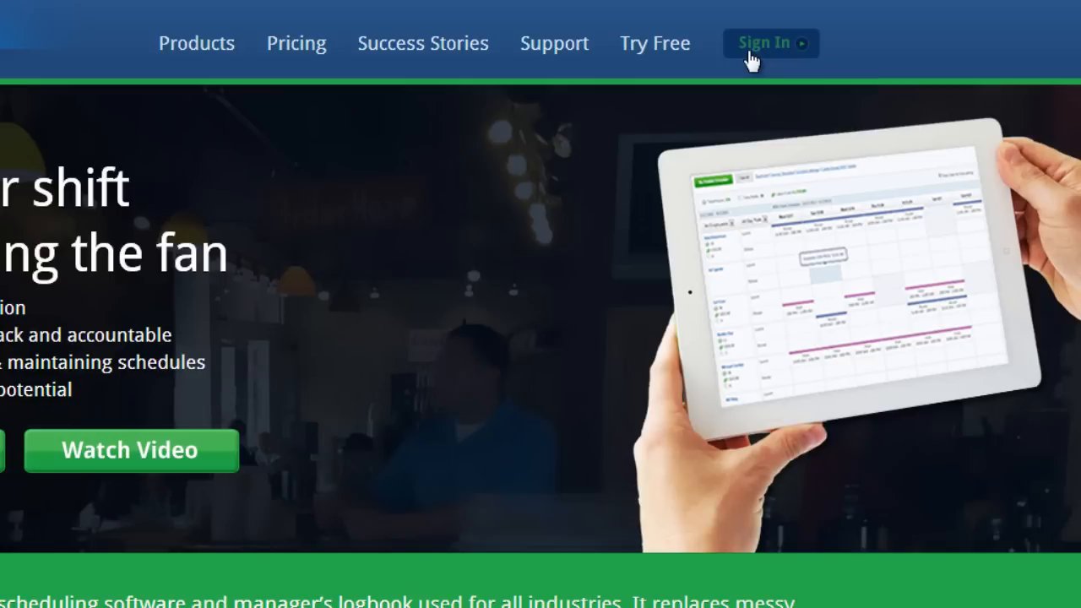
left_click(764, 44)
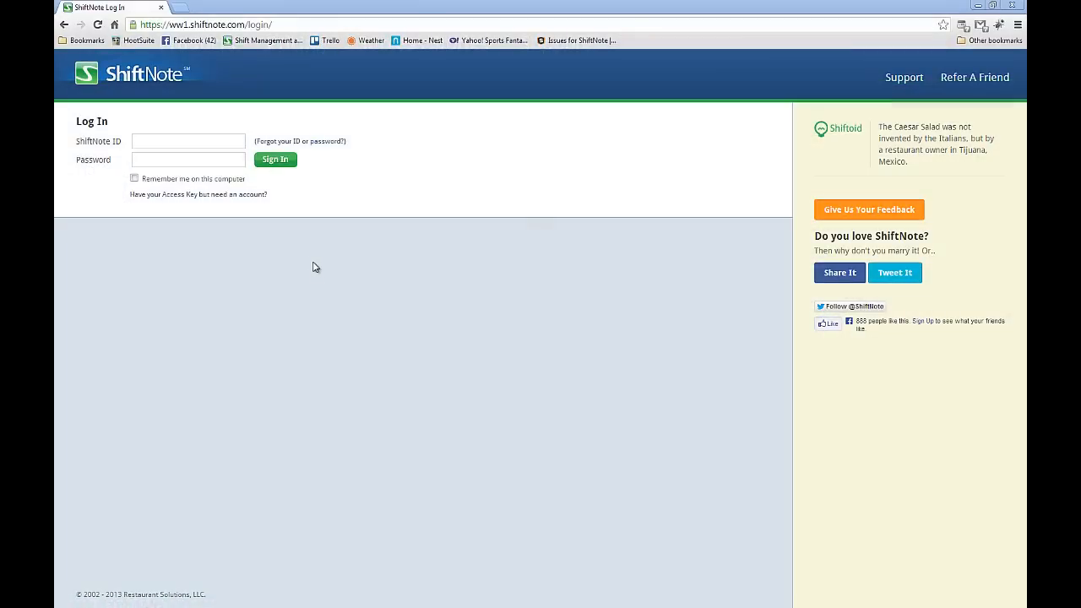
Step: Sign in with the employee ShiftNote ID and password
left_click(188, 141)
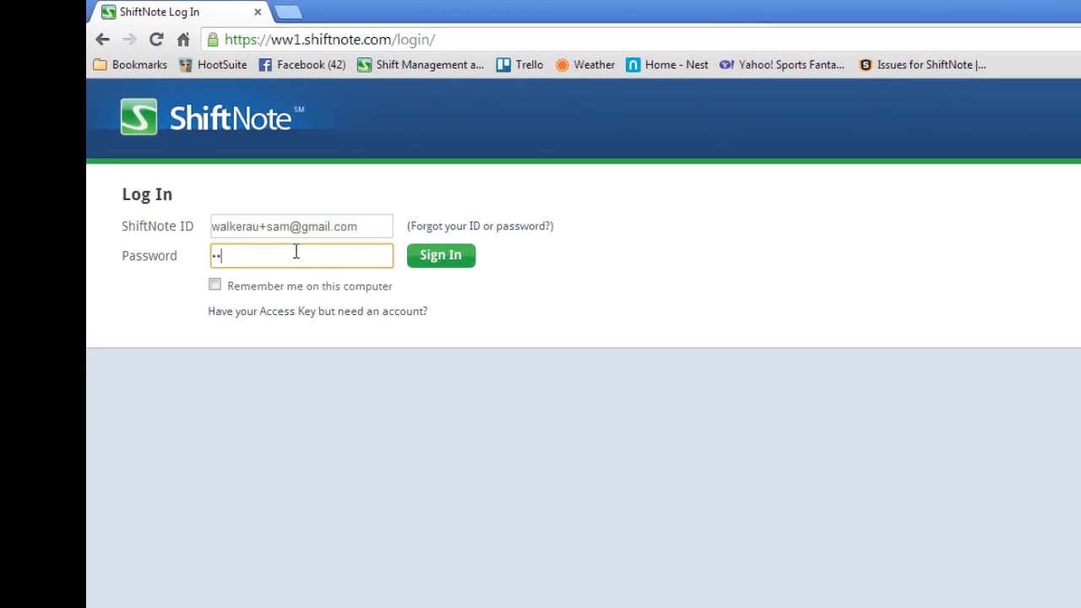
type("password")
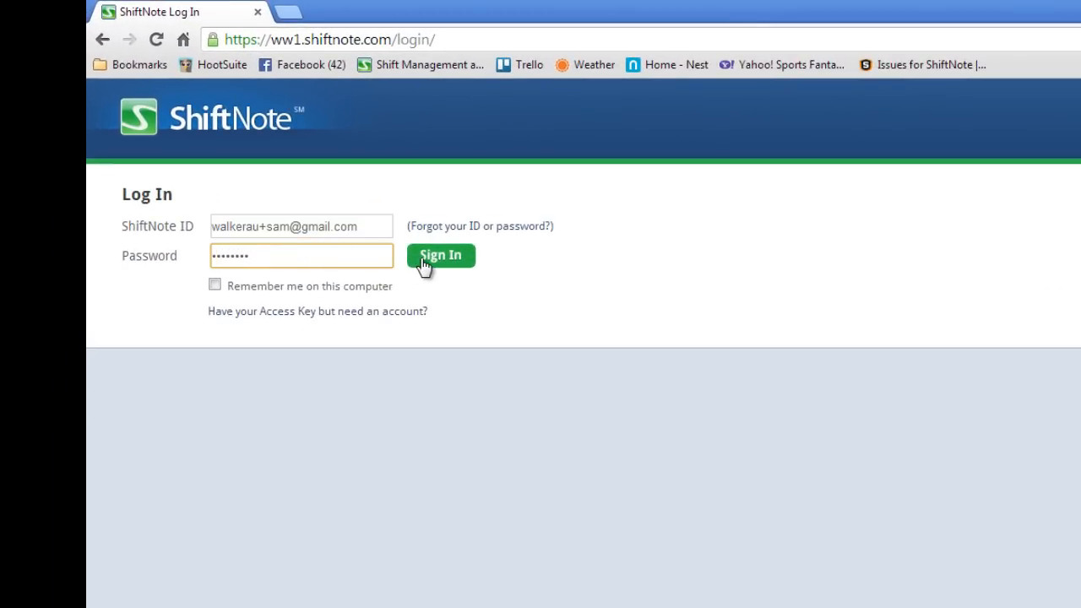
left_click(440, 255)
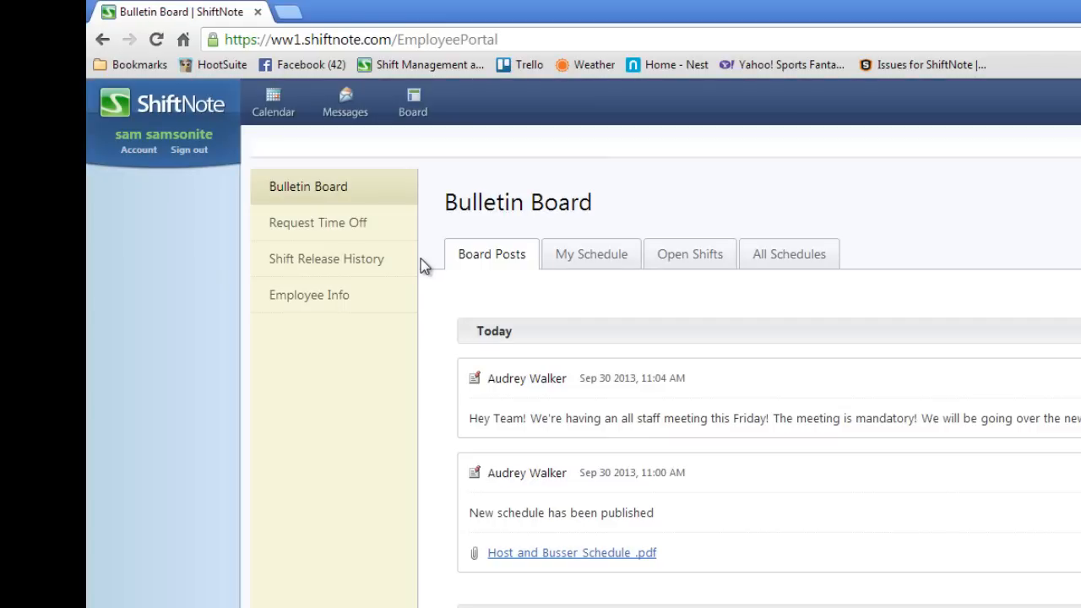
mouse_move(477, 357)
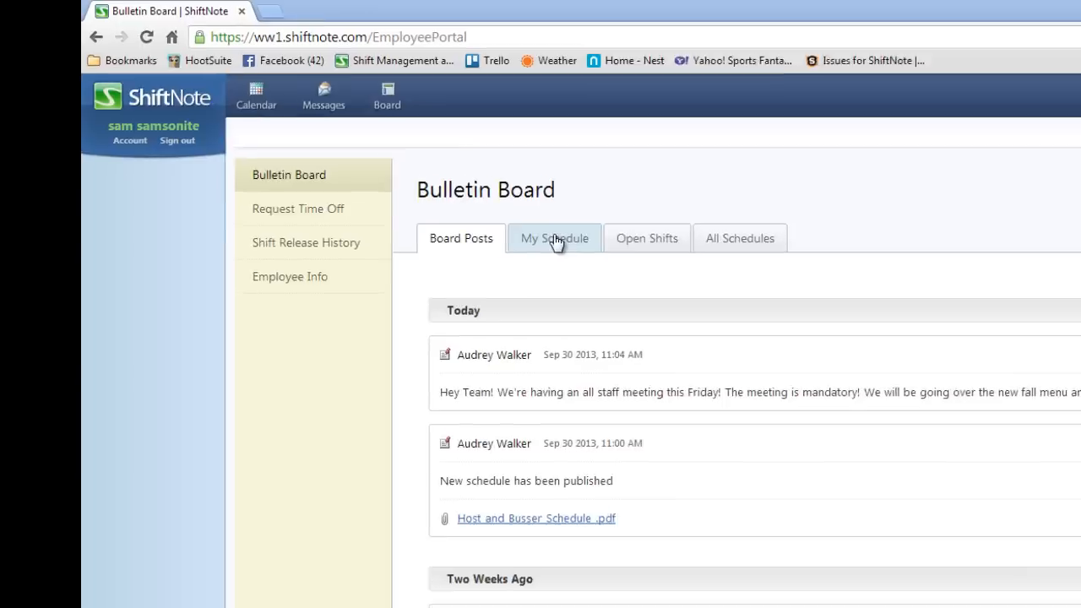
Step: Show My Schedule for the week of 9/30/2013 in calendar view
left_click(553, 239)
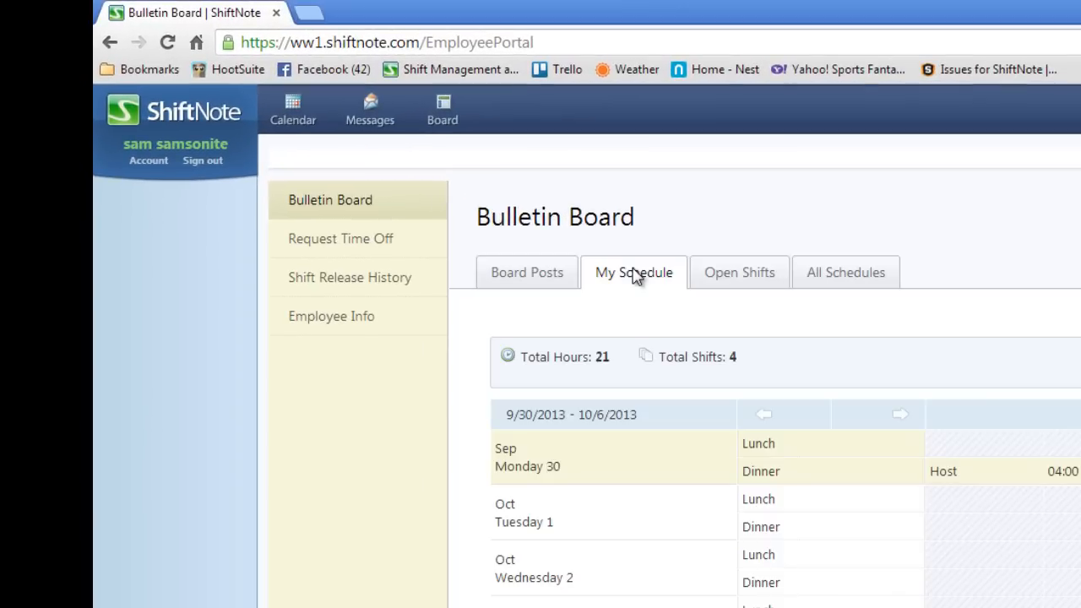
mouse_move(899, 380)
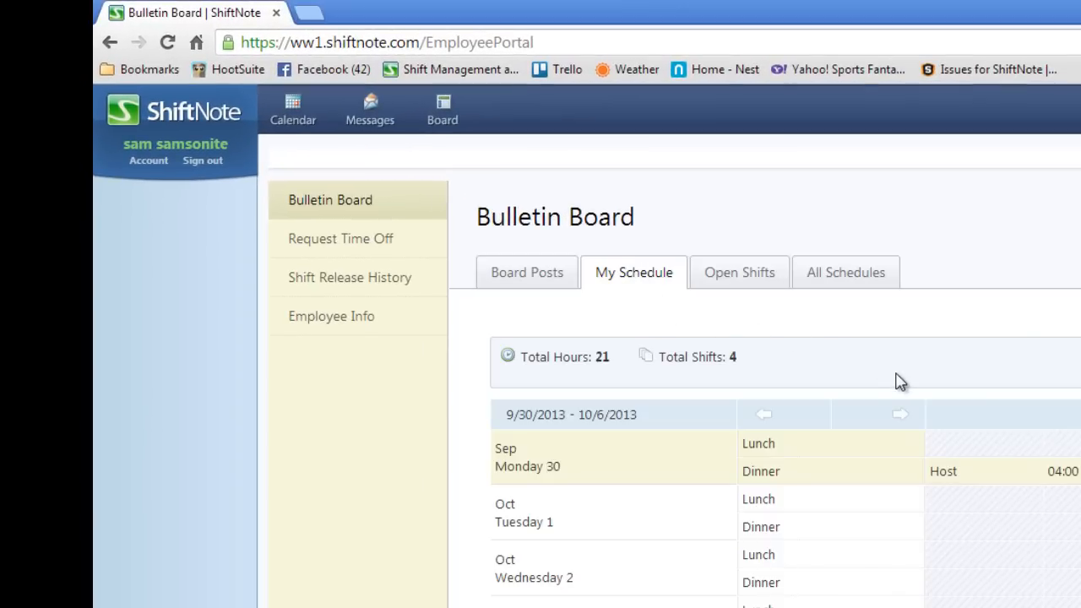
left_click(899, 414)
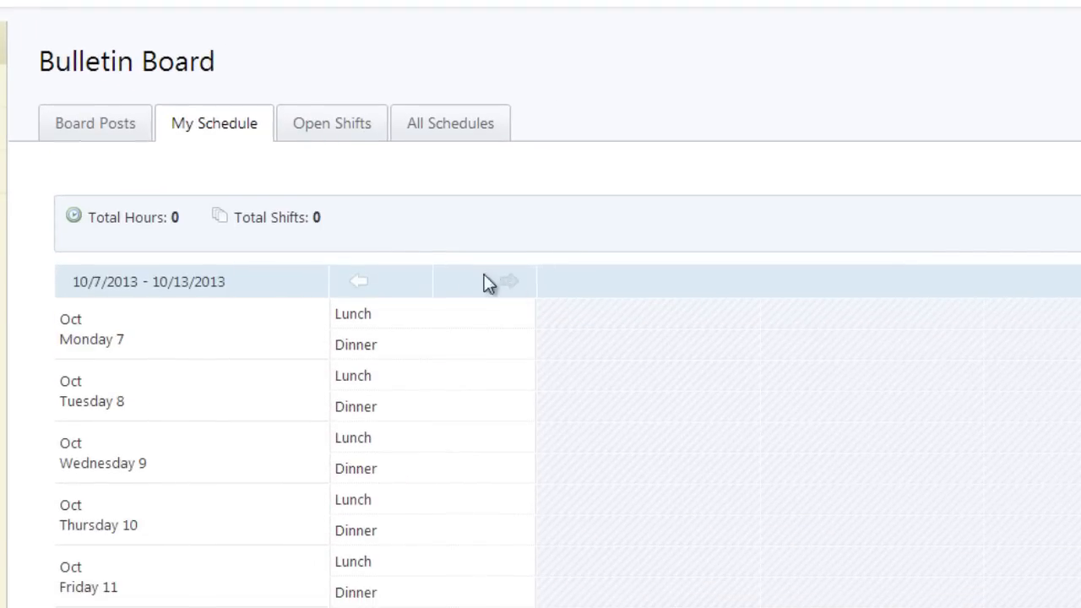
left_click(358, 280)
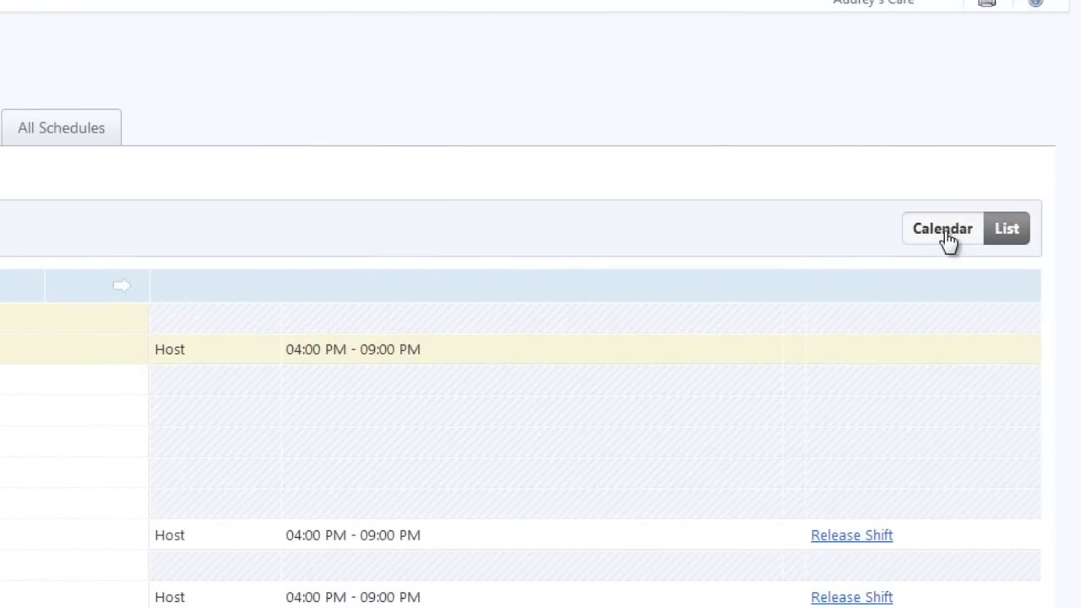
left_click(941, 228)
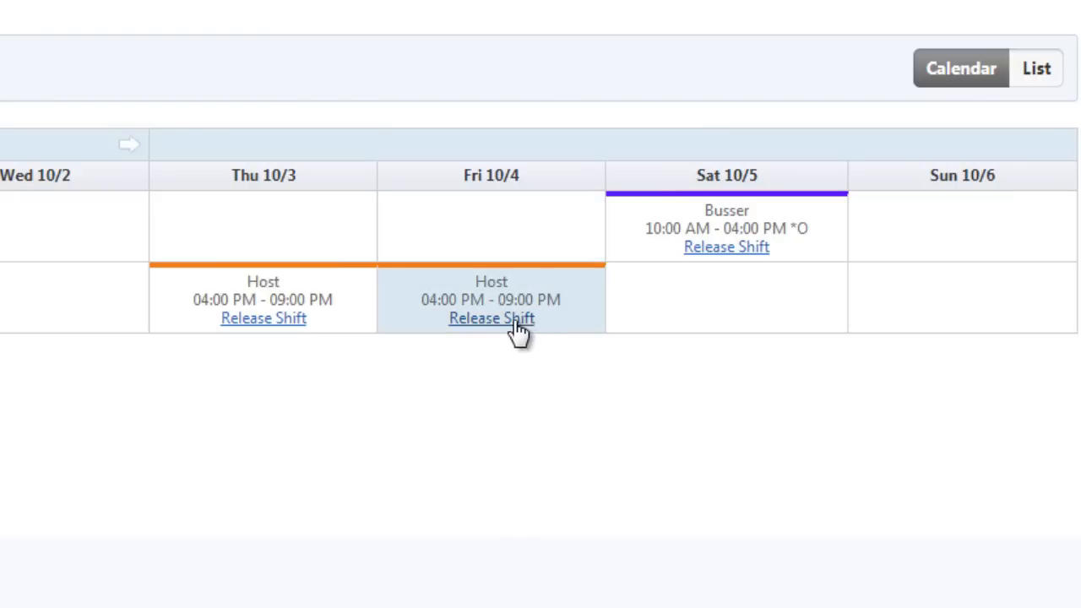
Step: Release the Fri 10/4 Dinner Host shift to All Employees with reason 'I have class.'
left_click(492, 318)
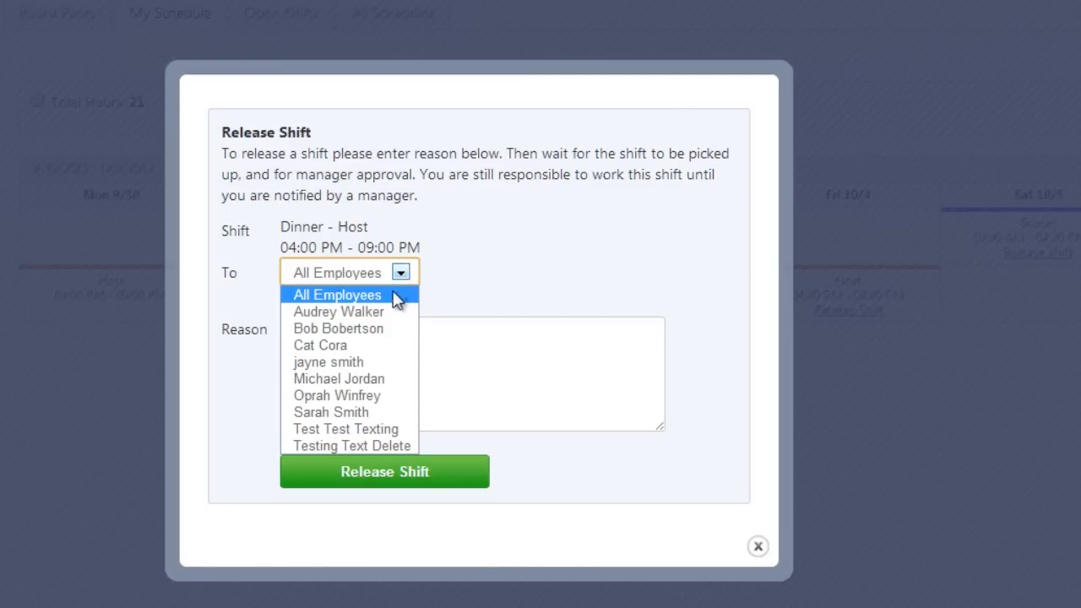
left_click(336, 294)
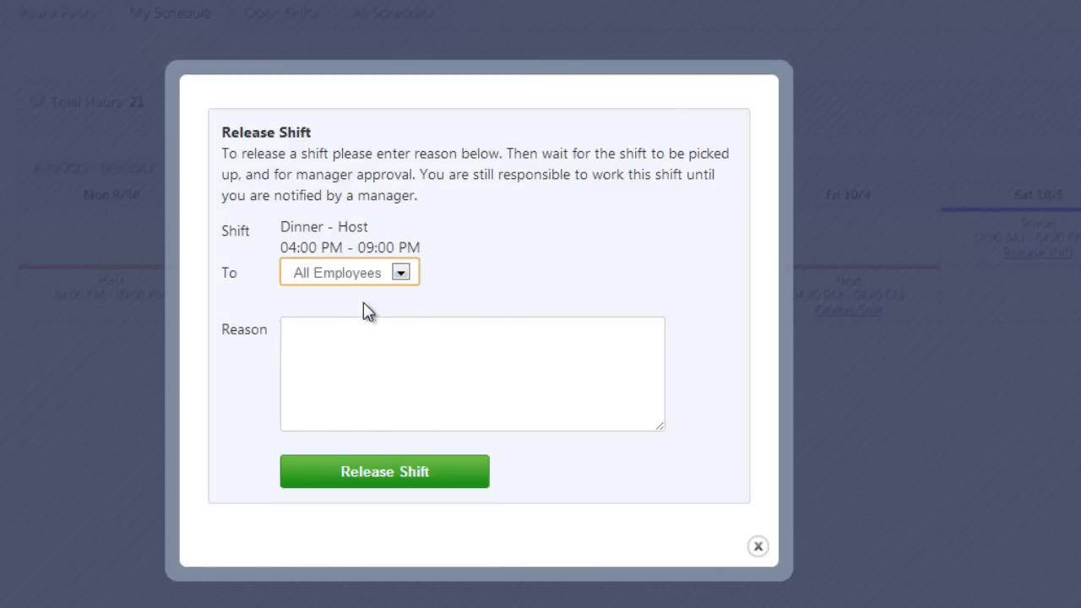
left_click(471, 374)
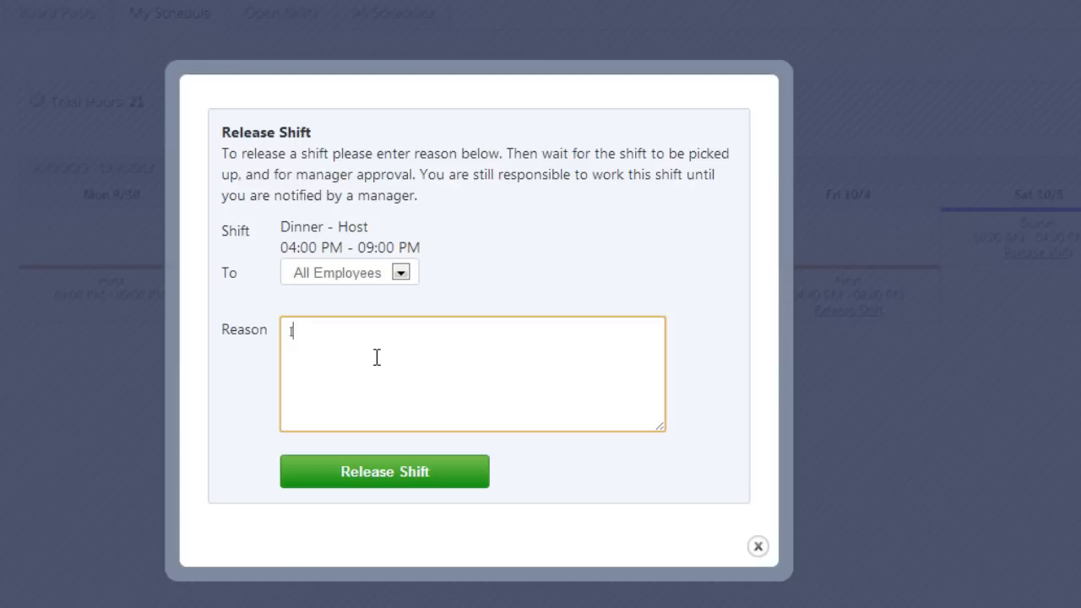
type("I have class")
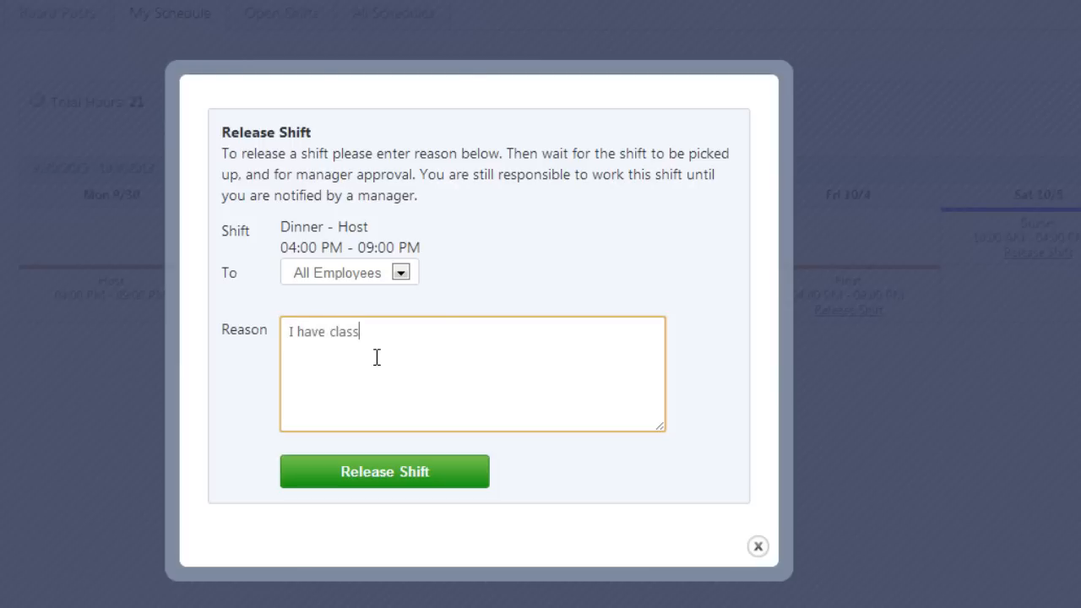
type(".")
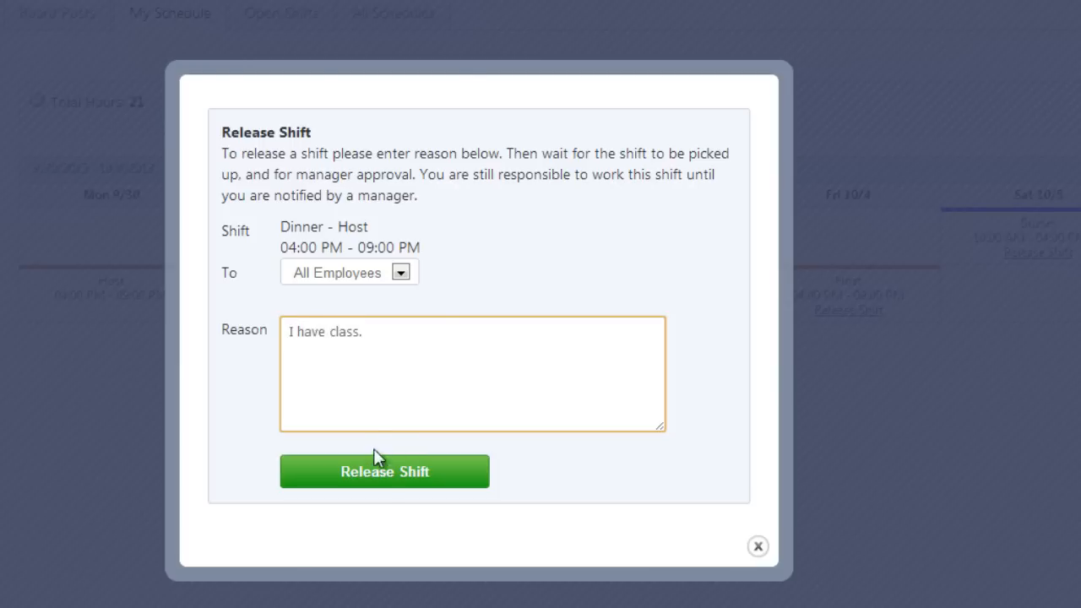
left_click(385, 471)
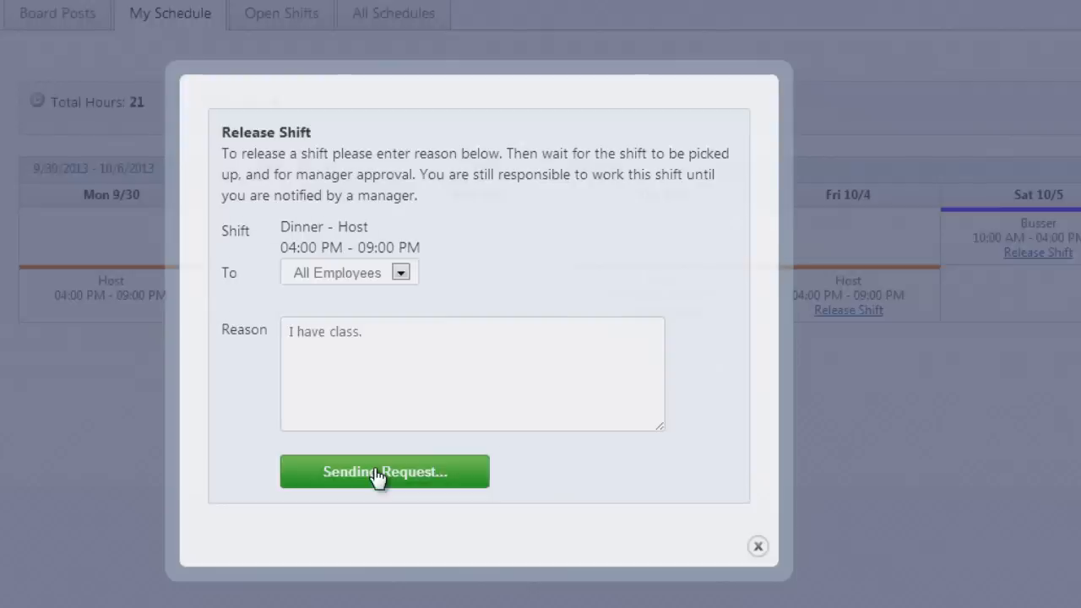
left_click(384, 471)
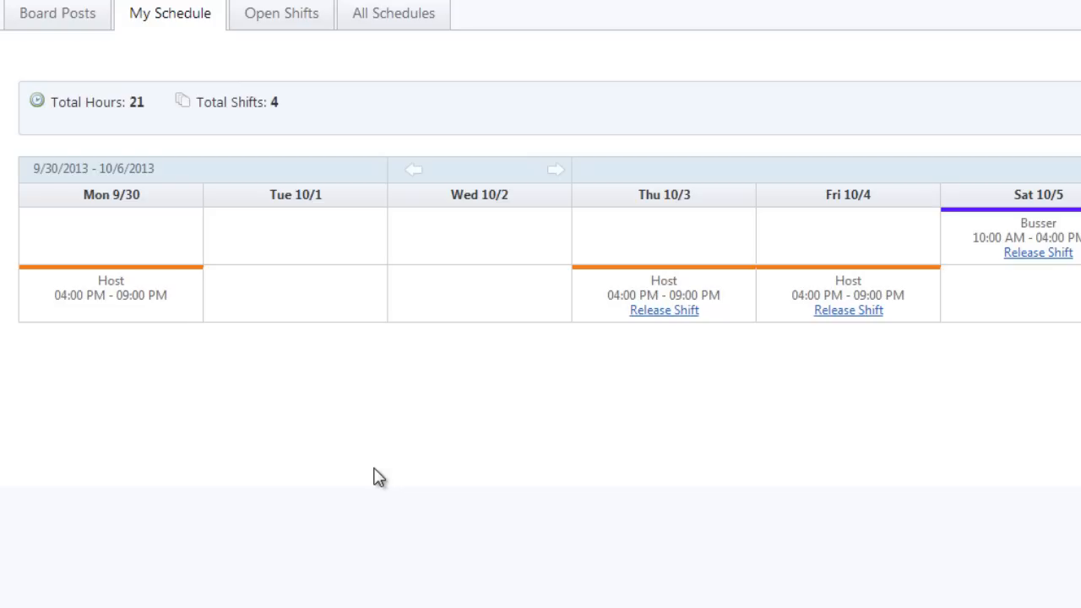
Step: Pick up the open 10/2/2013 Host shift from the Open Shifts list
left_click(987, 211)
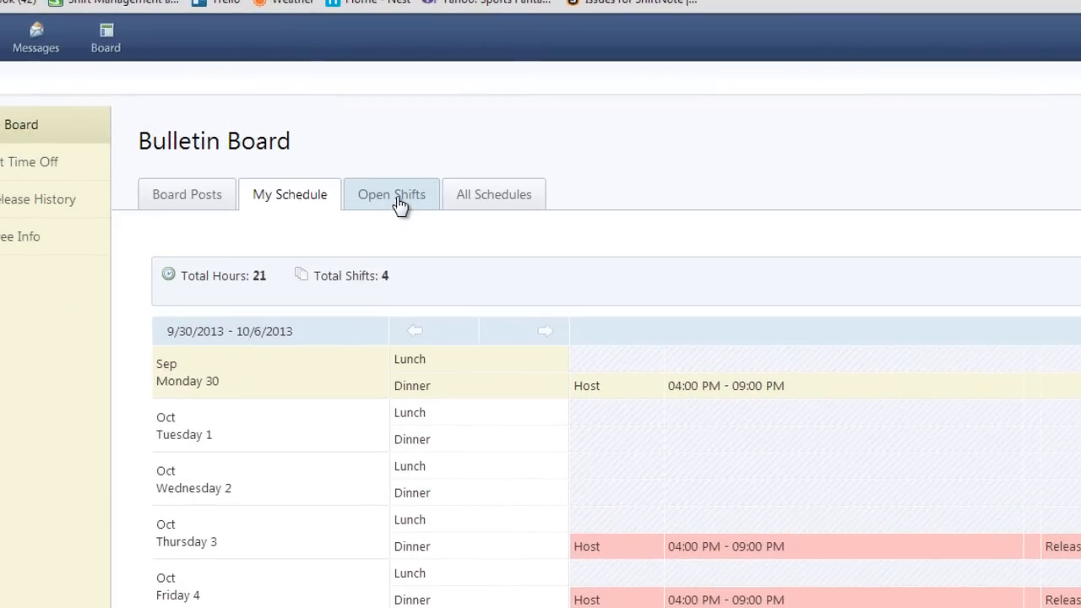
left_click(391, 194)
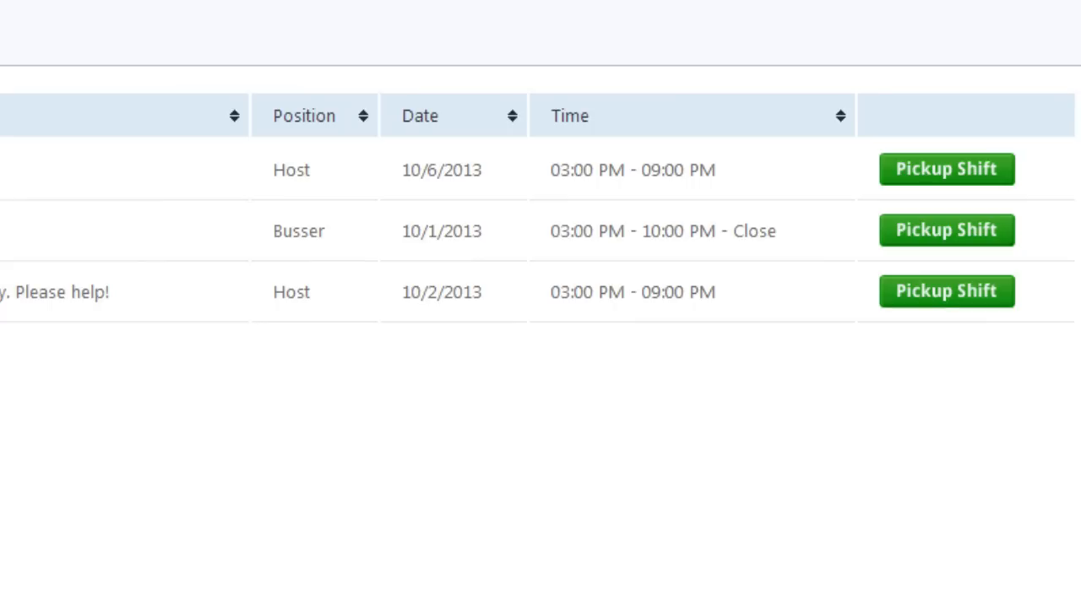
mouse_move(856, 289)
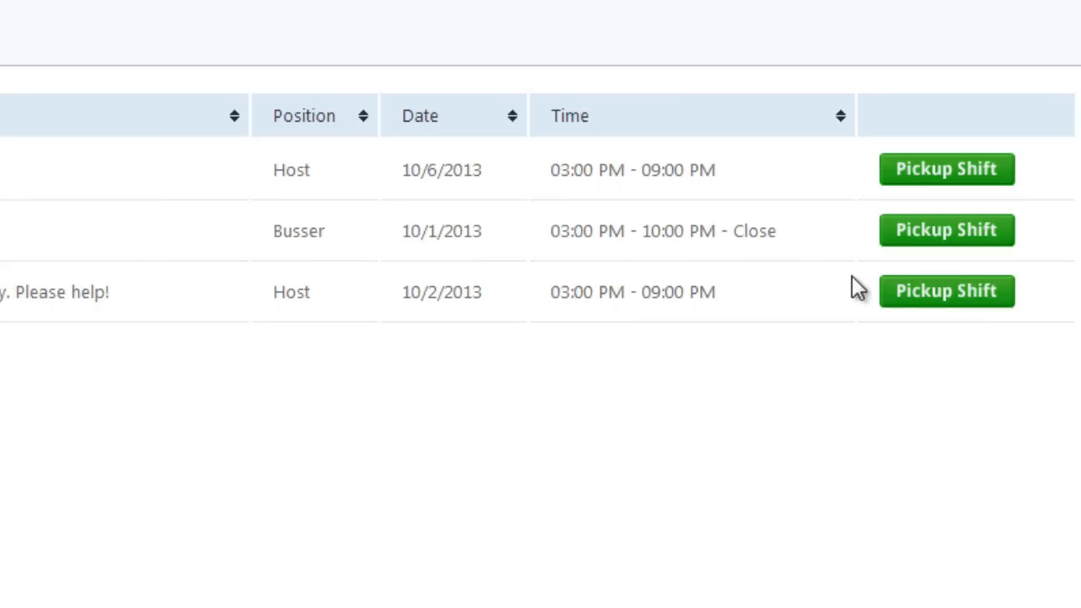
left_click(946, 290)
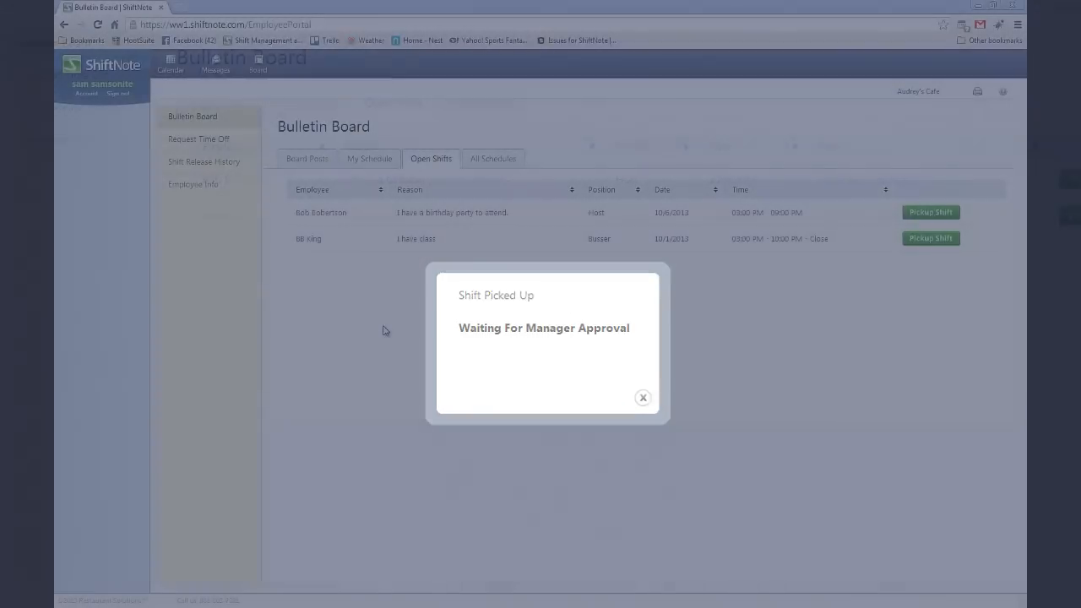
left_click(642, 397)
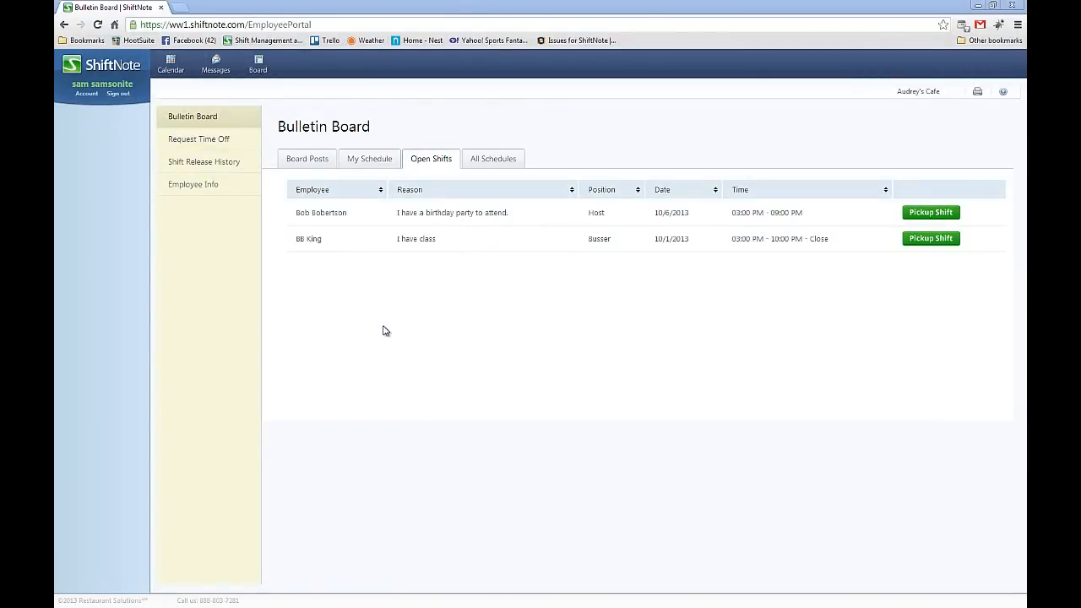
mouse_move(240, 146)
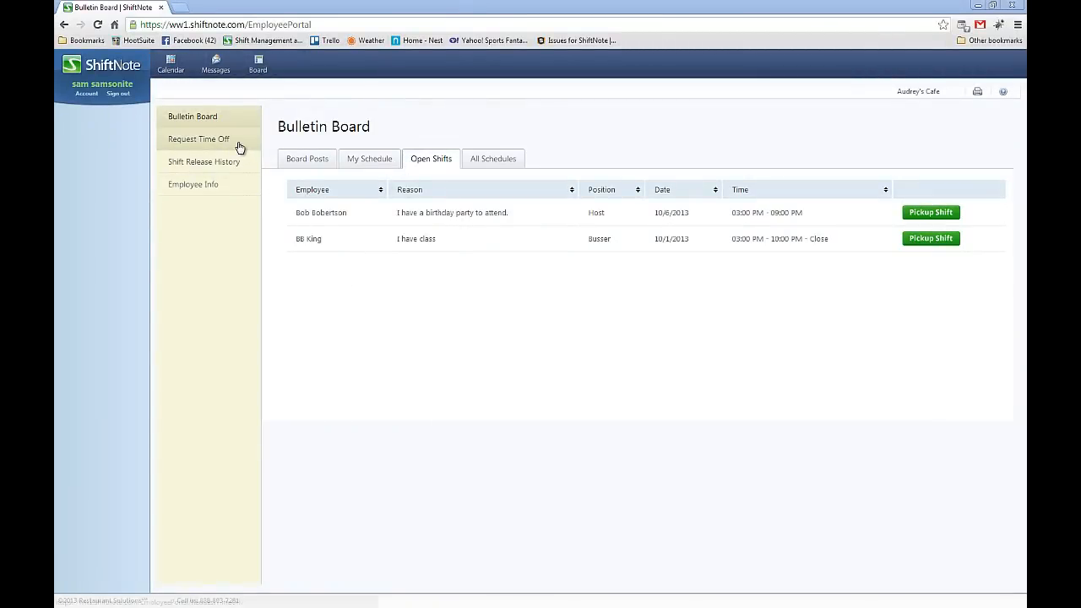
Step: Submit a 10/25–10/26/2013 time-off request with reason 'Michigan fall beer festival'
left_click(199, 138)
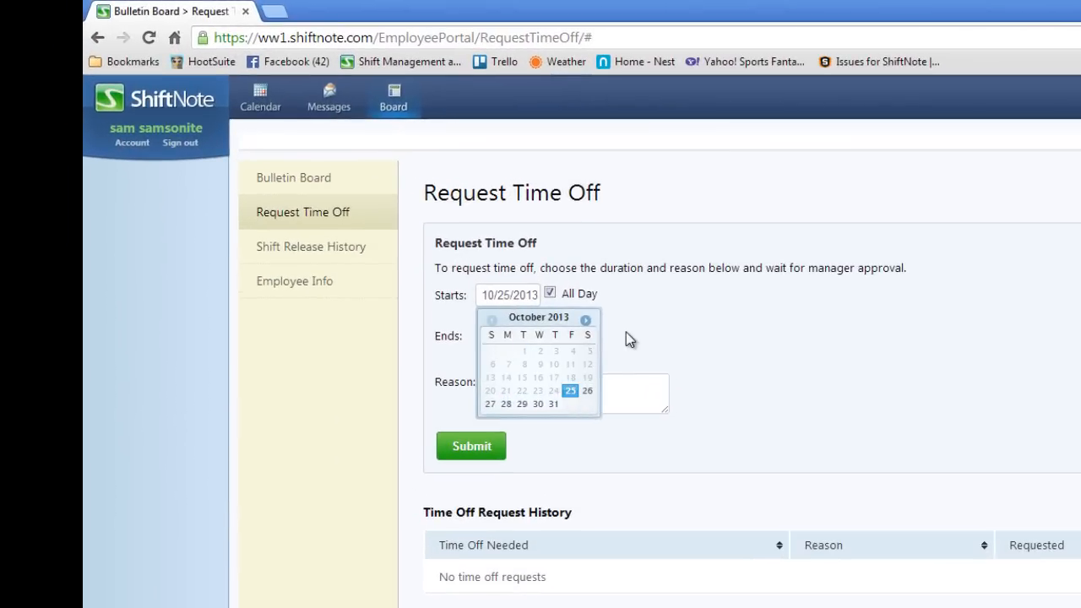
left_click(587, 390)
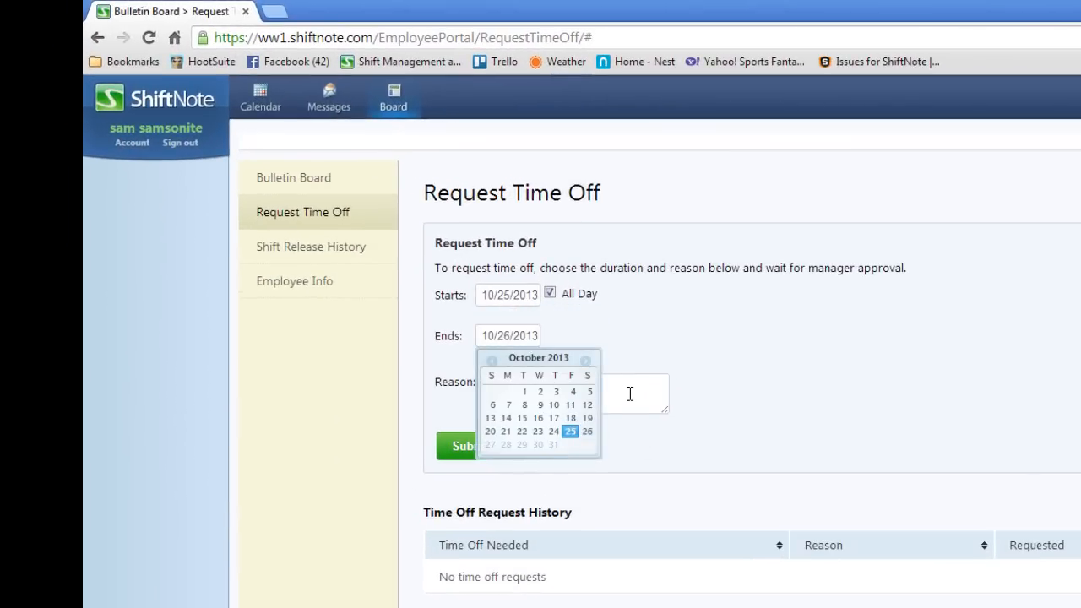
type("Michigan fall b")
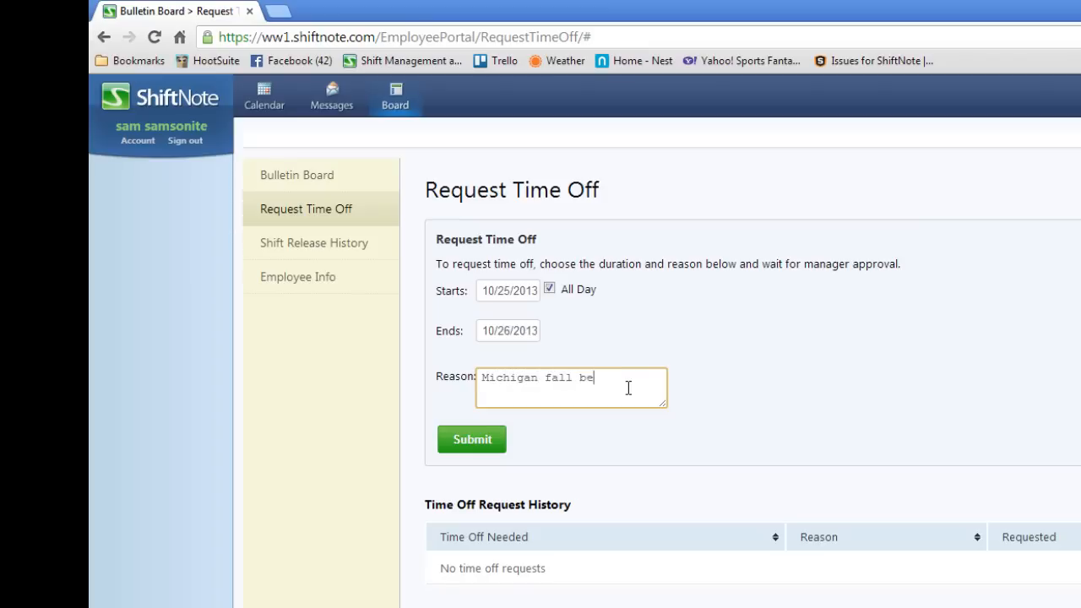
type("er festival")
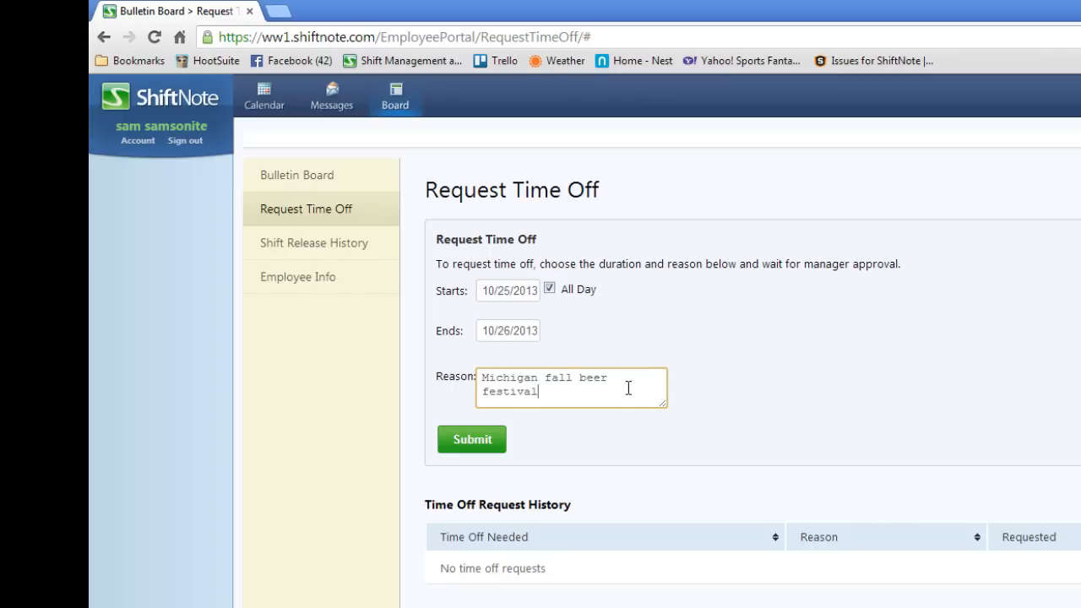
left_click(470, 439)
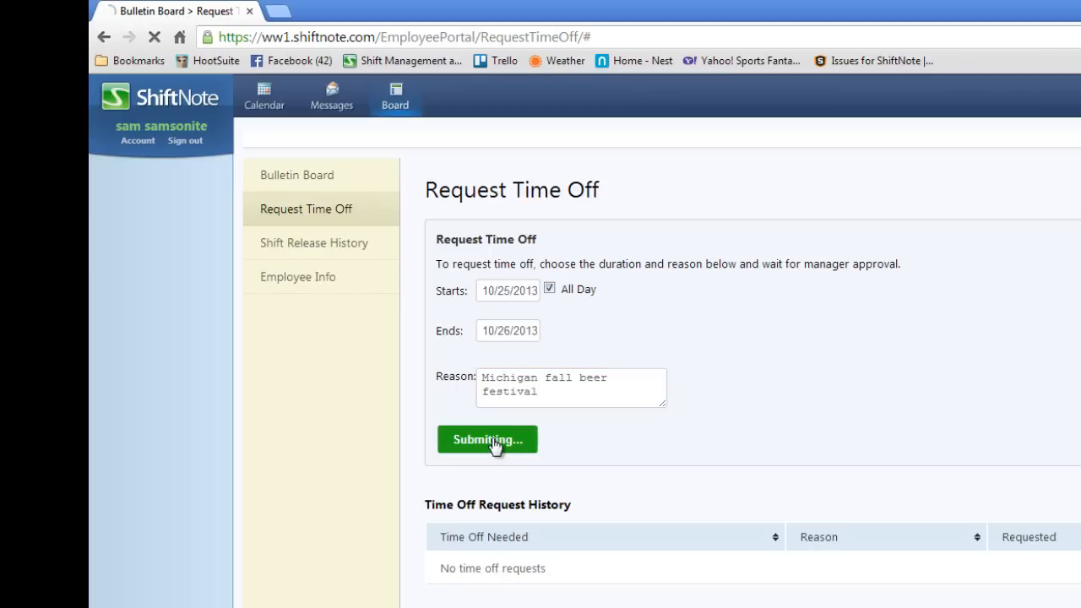
left_click(486, 440)
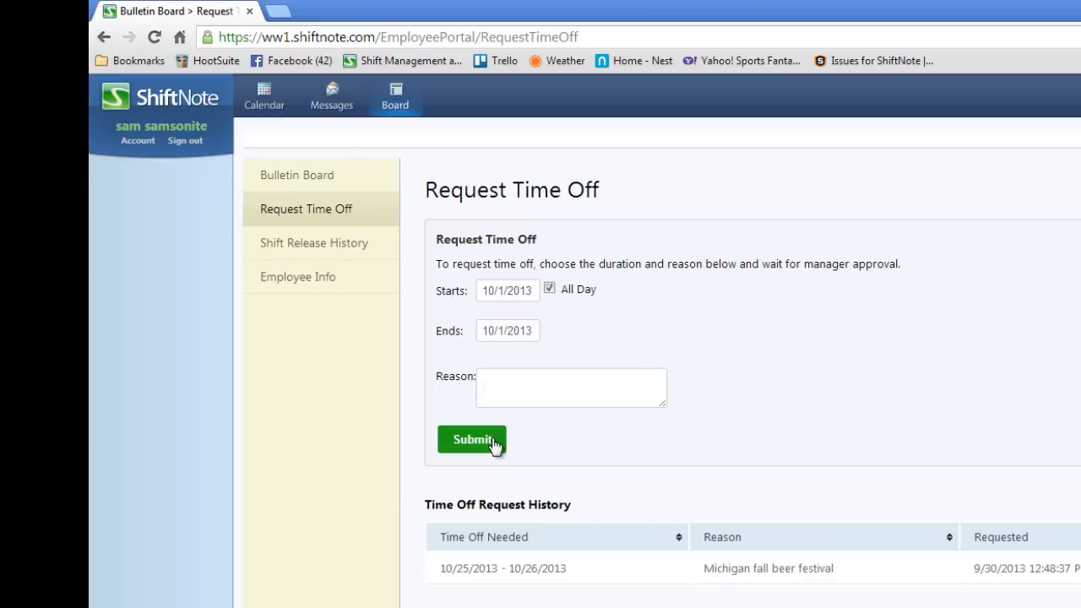
left_click(472, 439)
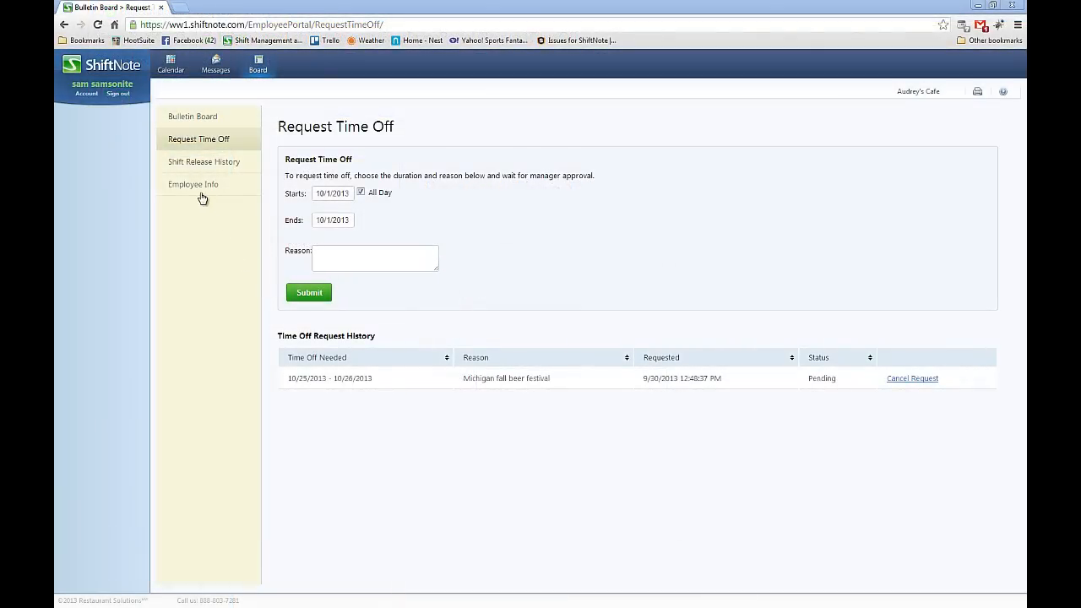
Step: Set the mobile carrier to AT&T and enable texts for new schedules and released shifts
left_click(192, 184)
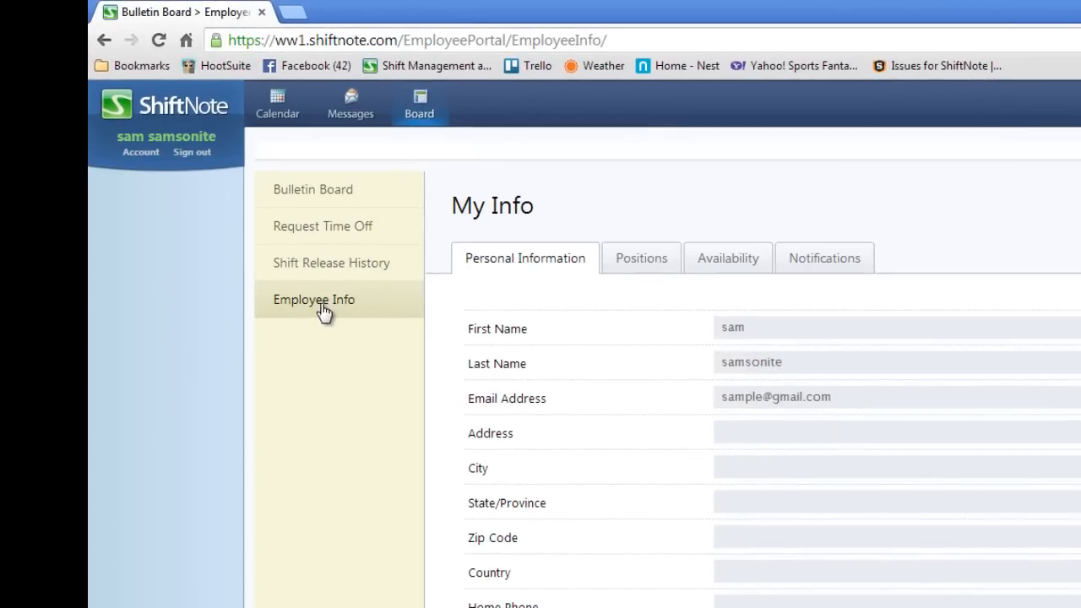
left_click(824, 257)
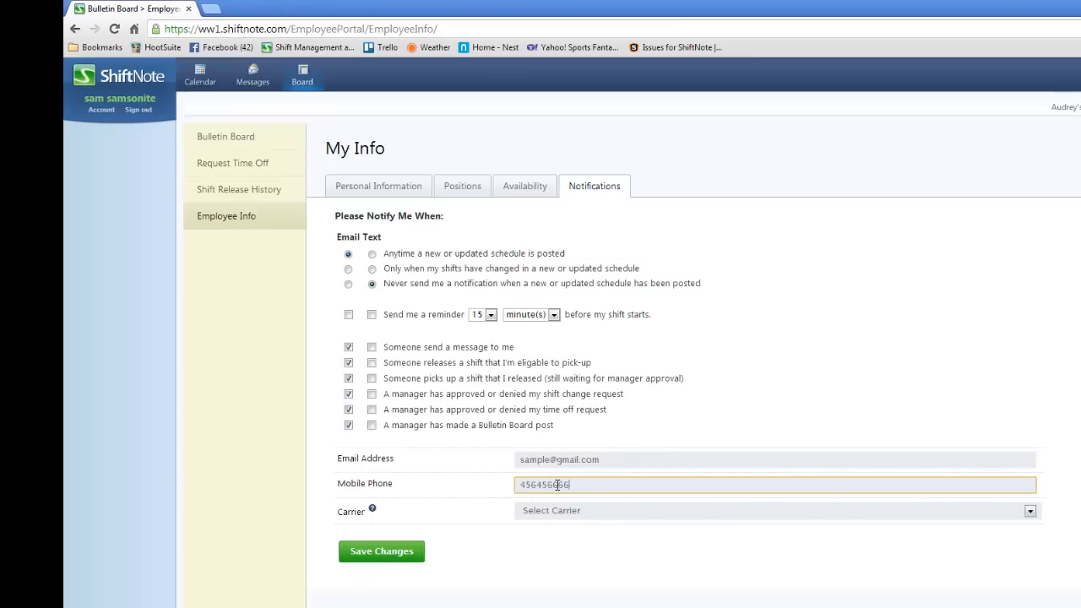
left_click(1030, 510)
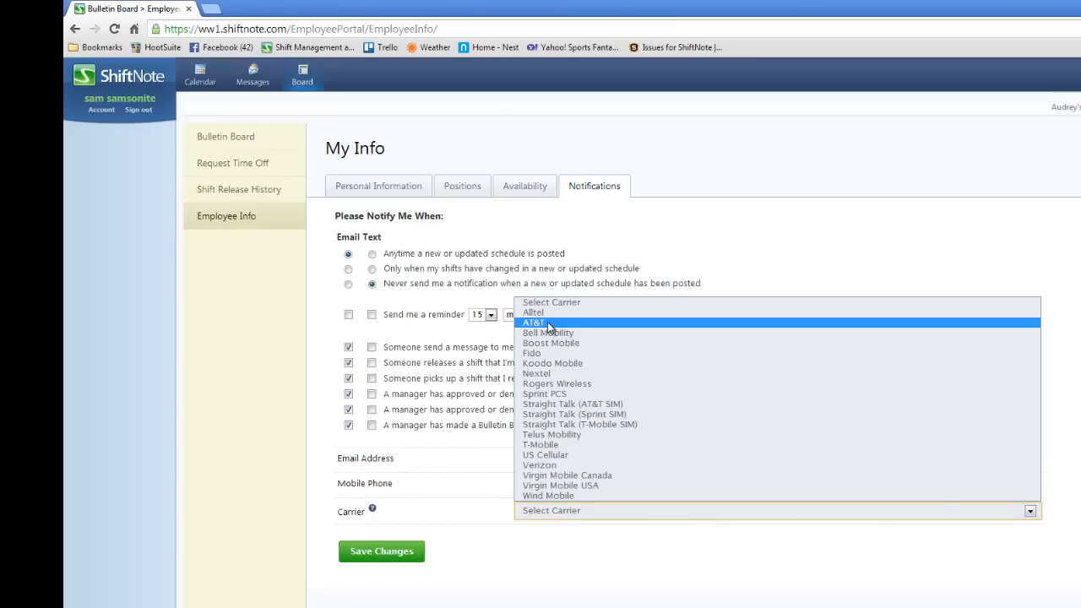
left_click(533, 323)
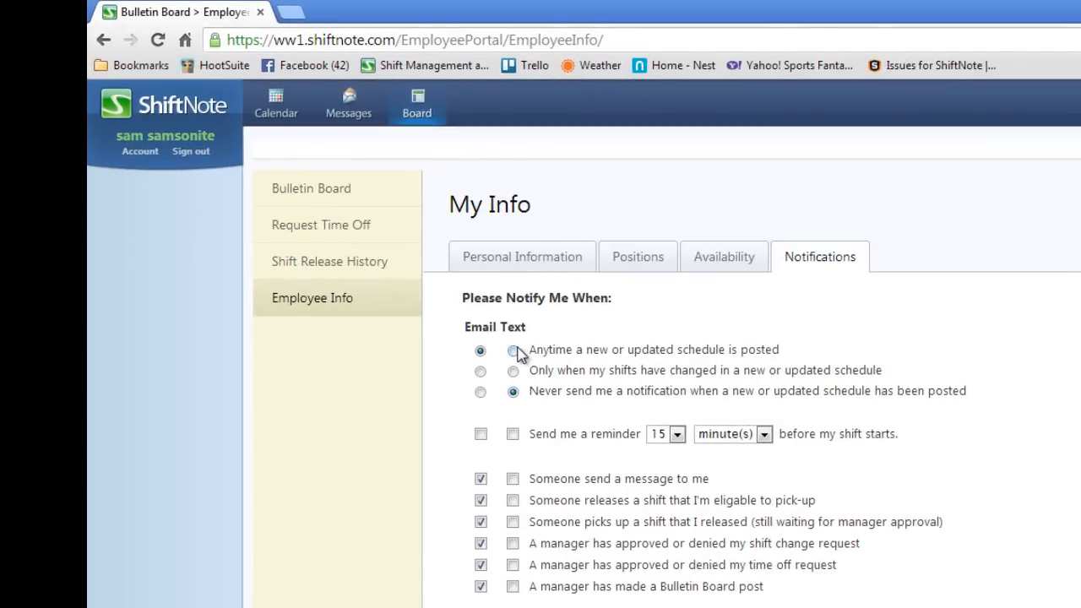
left_click(513, 350)
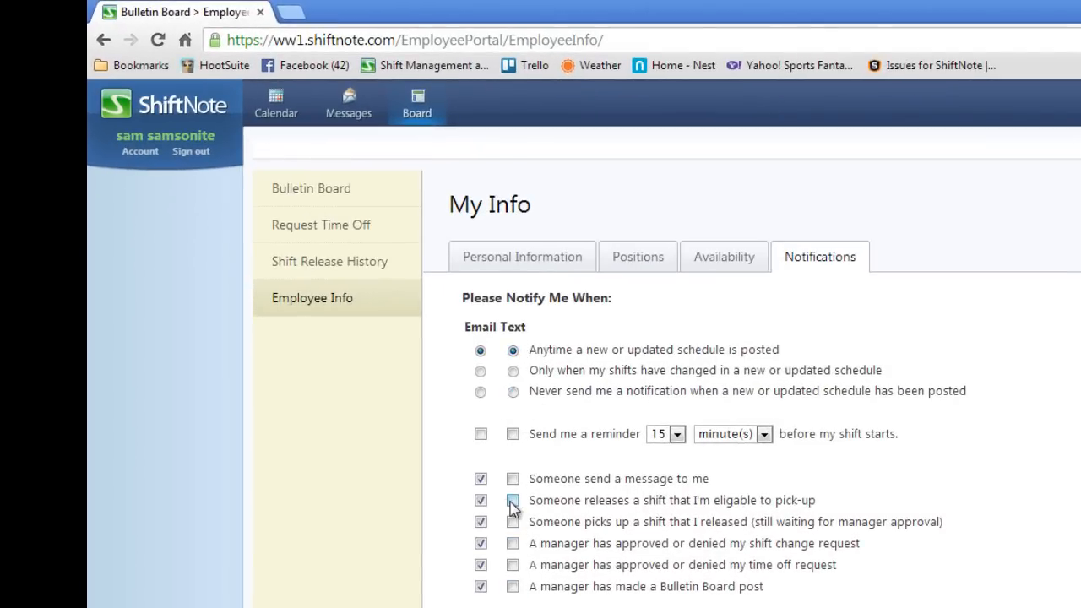
left_click(512, 500)
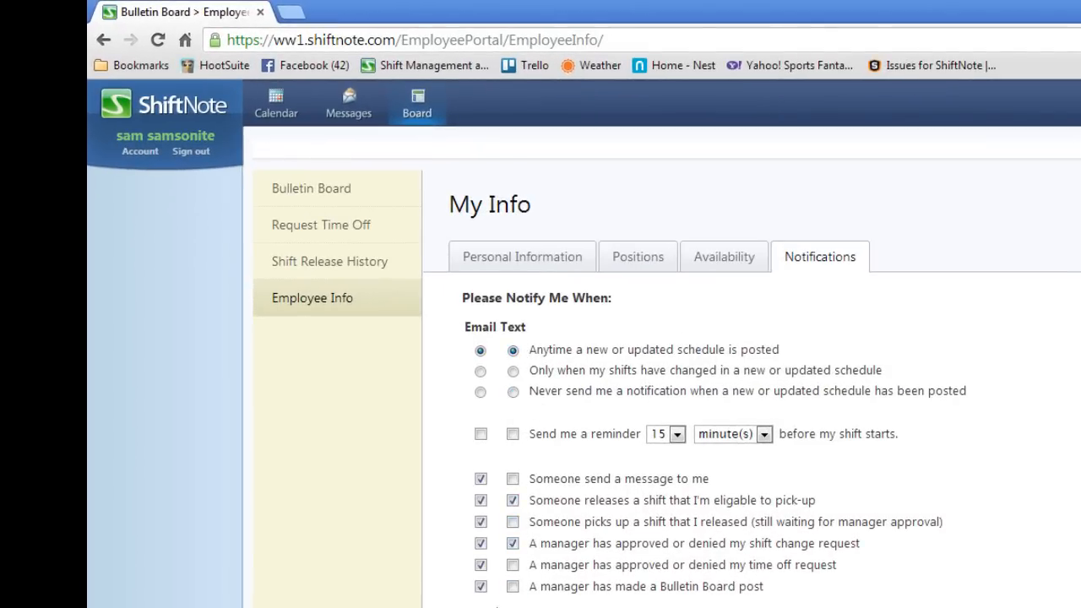
scroll("down", 3)
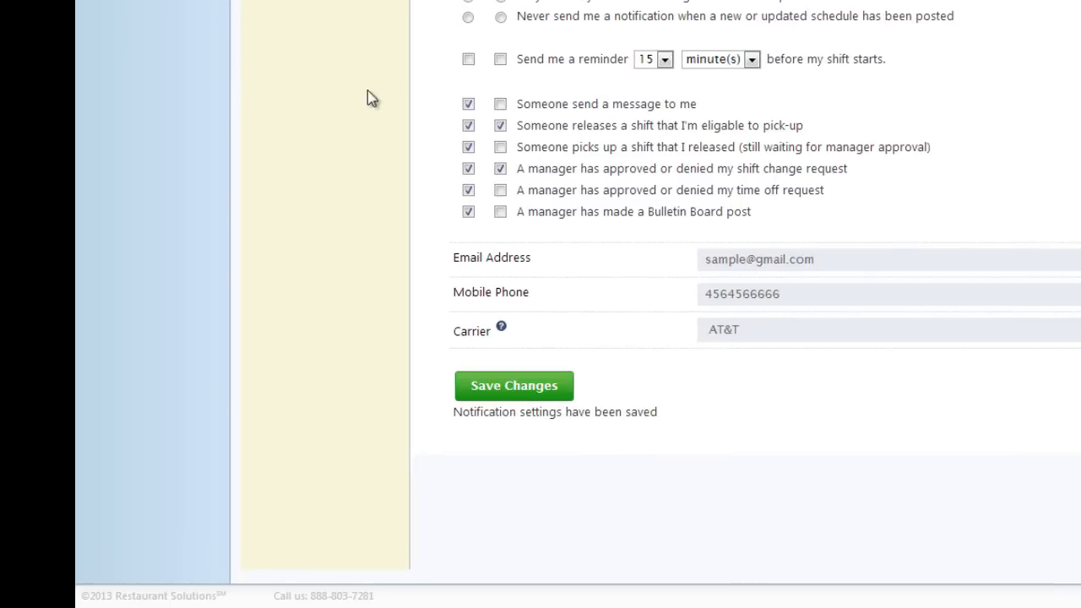